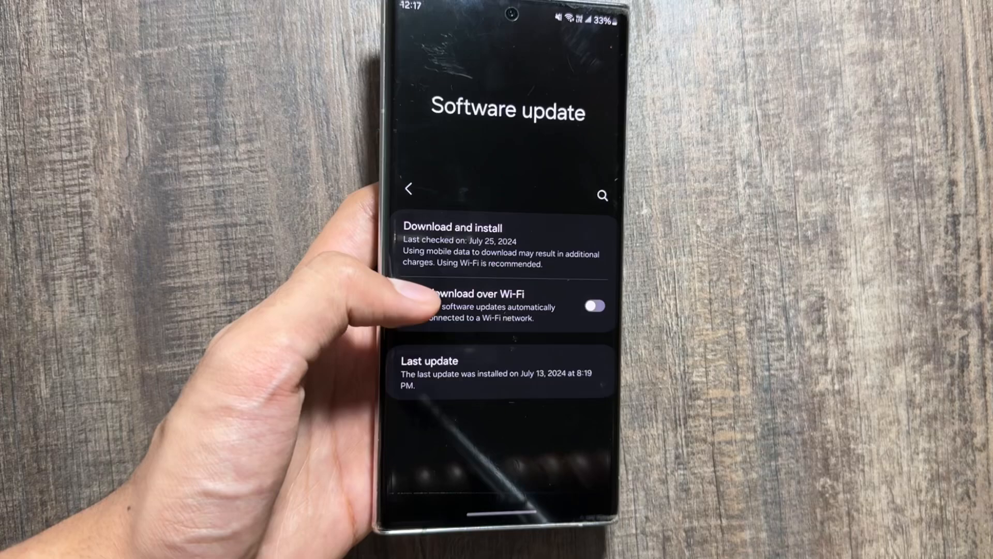
Circle the Expert RAW icon in Circle to Search, then leave the results for the quick settings panel
left_click(453, 237)
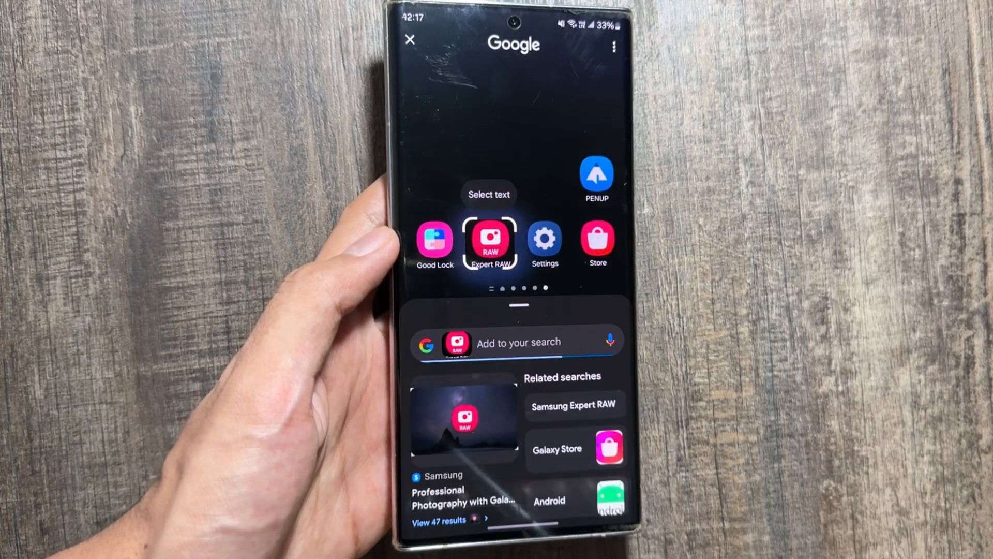
left_click(410, 40)
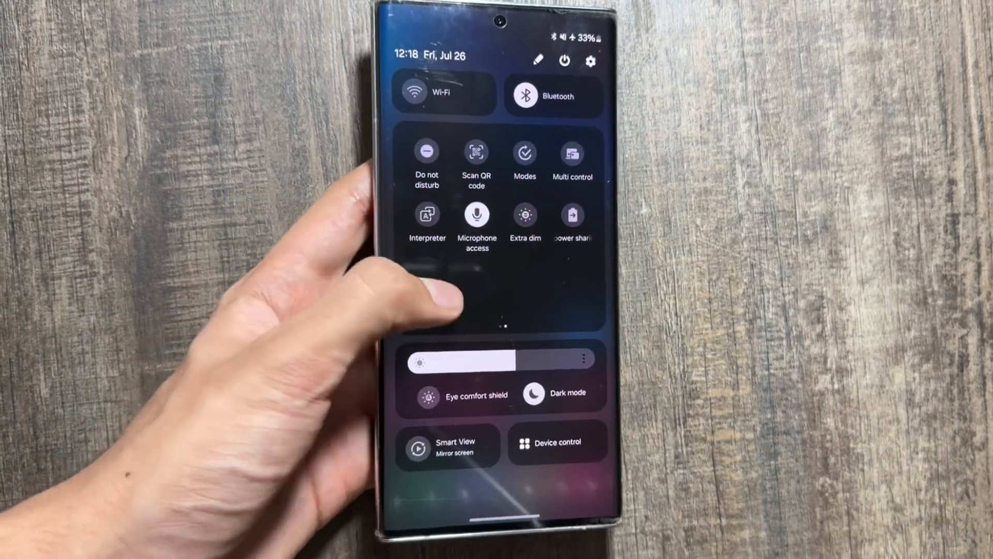
Swipe to the Quick Settings page with Vibrate, Mobile data, Airplane mode, Flashlight and DeX tiles
scroll("left", 3)
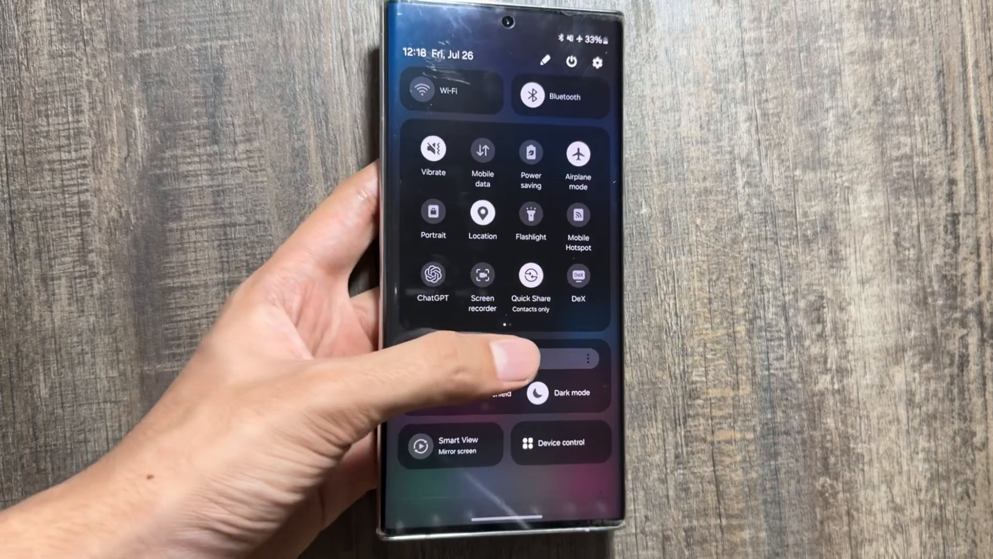